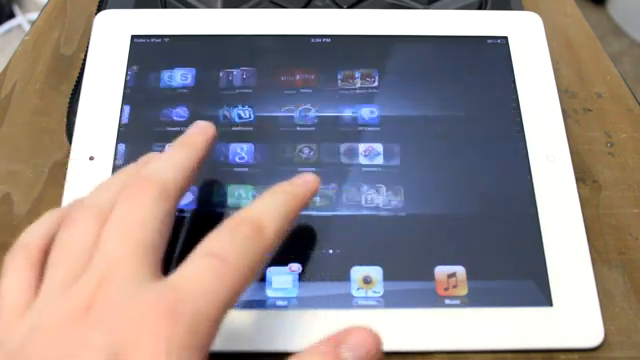
Scroll the Settings sidebar down to the Barrel tweak and open its settings
scroll(left, 3)
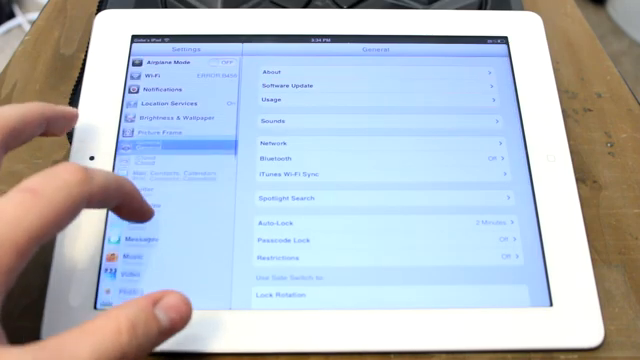
scroll(down, 3)
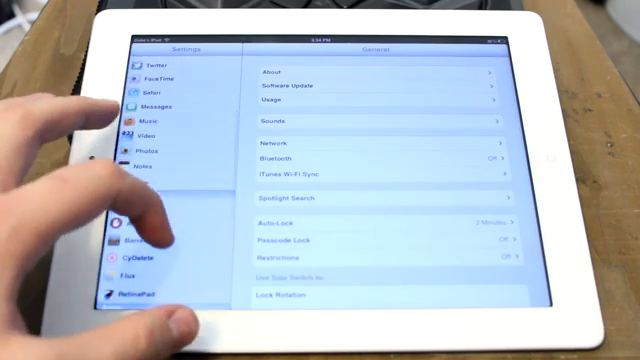
click(155, 203)
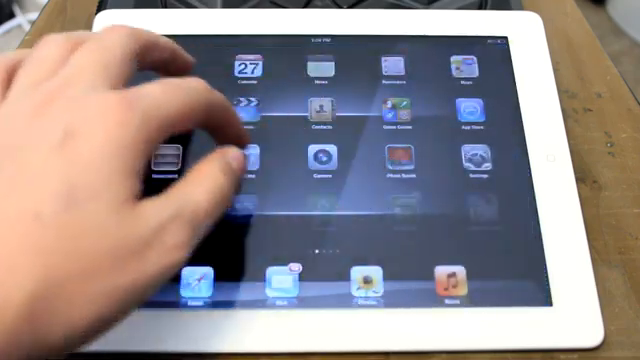
scroll(left, 3)
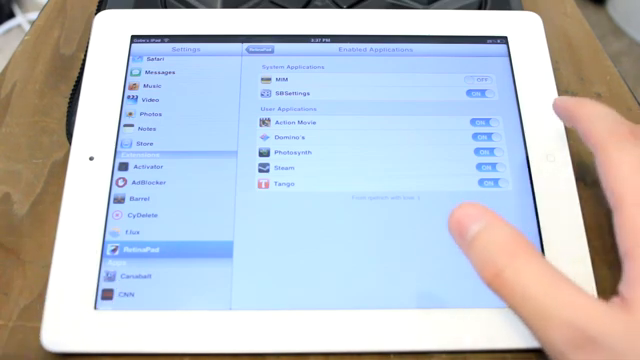
Switch Photosynth on under RetinaPad's Enabled Applications
click(490, 160)
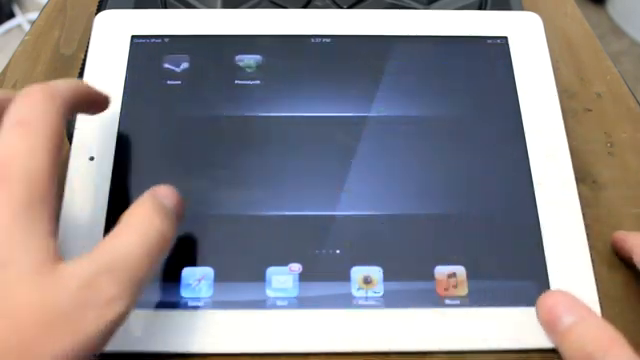
Launch Photosynth from the home screen to check its retina display
click(241, 63)
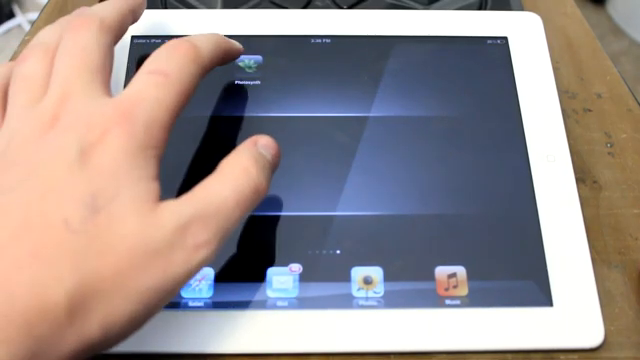
Relaunch Photosynth from the home screen to compare its retina display
click(246, 70)
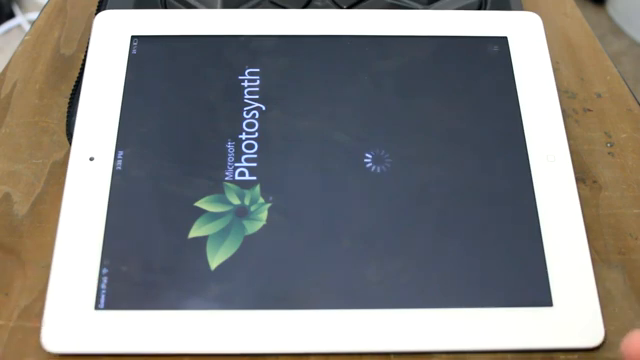